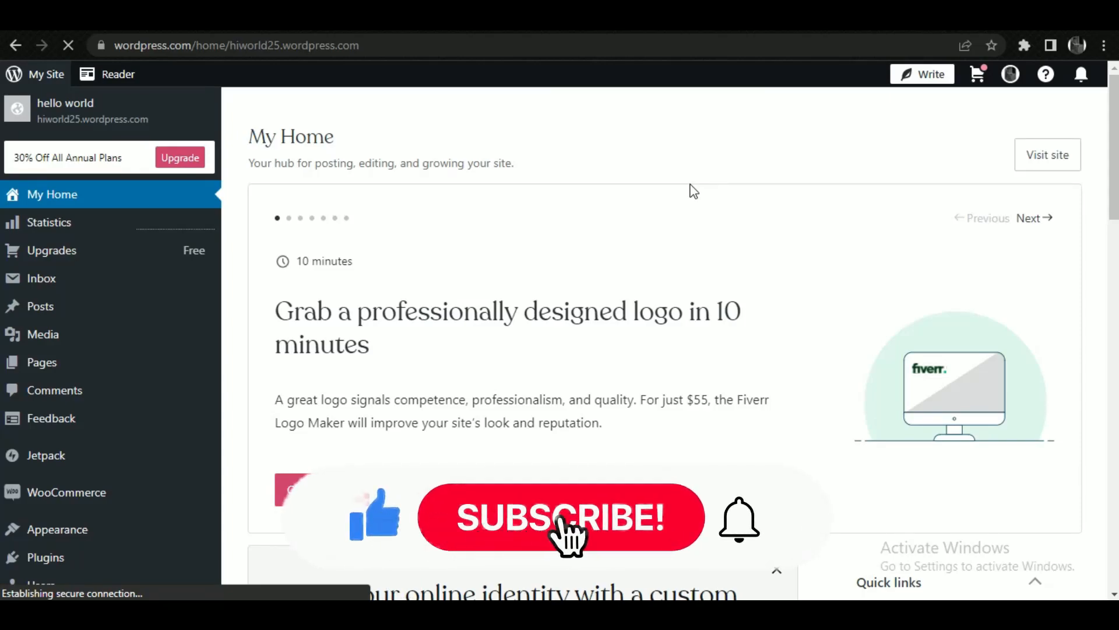
# Step: Open the site's Jetpack Stats page from My Home via the sidebar Statistics link
pyautogui.click(559, 518)
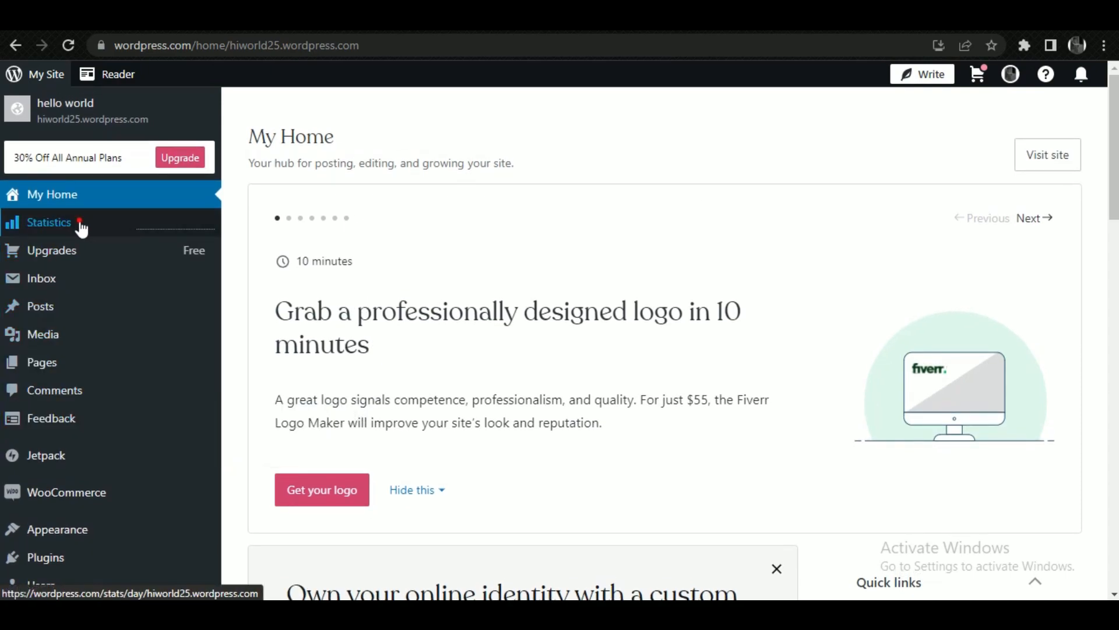
pyautogui.click(49, 221)
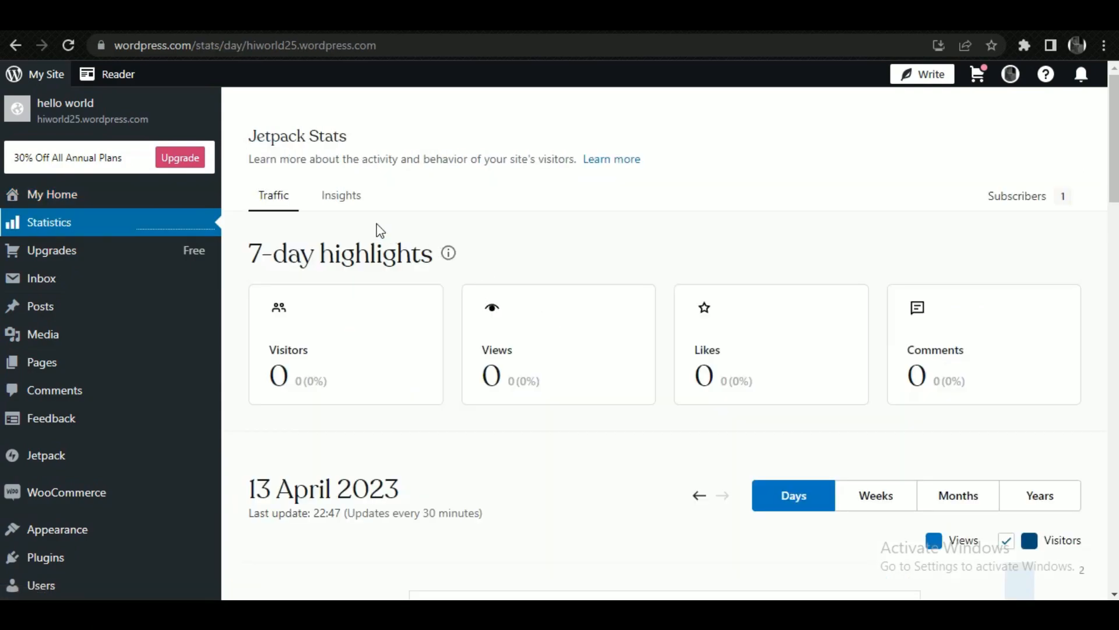
pyautogui.moveTo(336, 222)
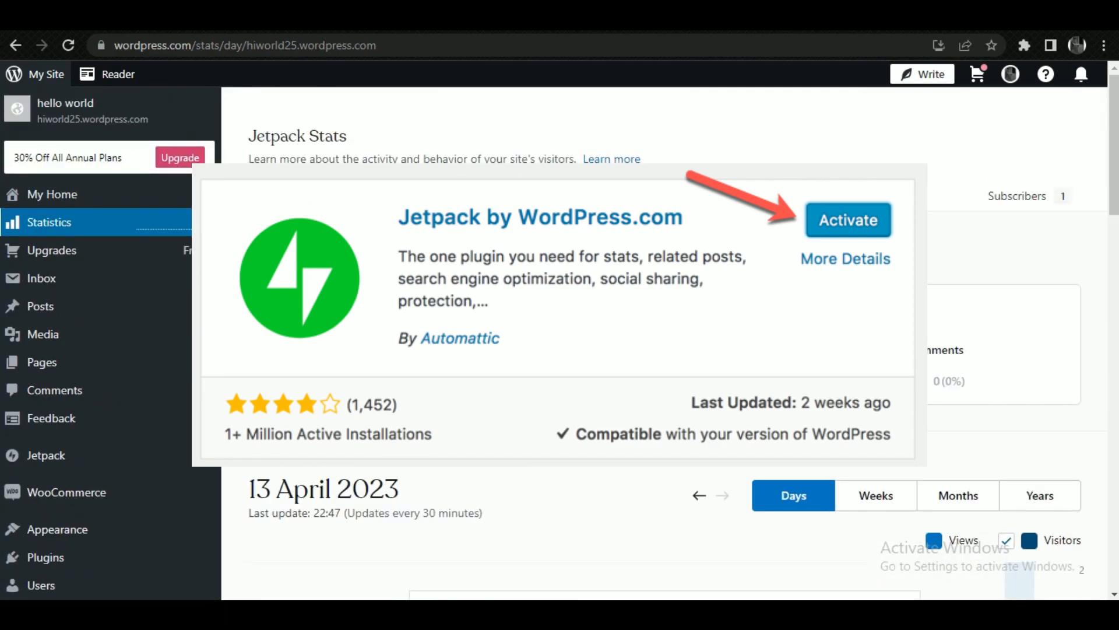
pyautogui.click(846, 221)
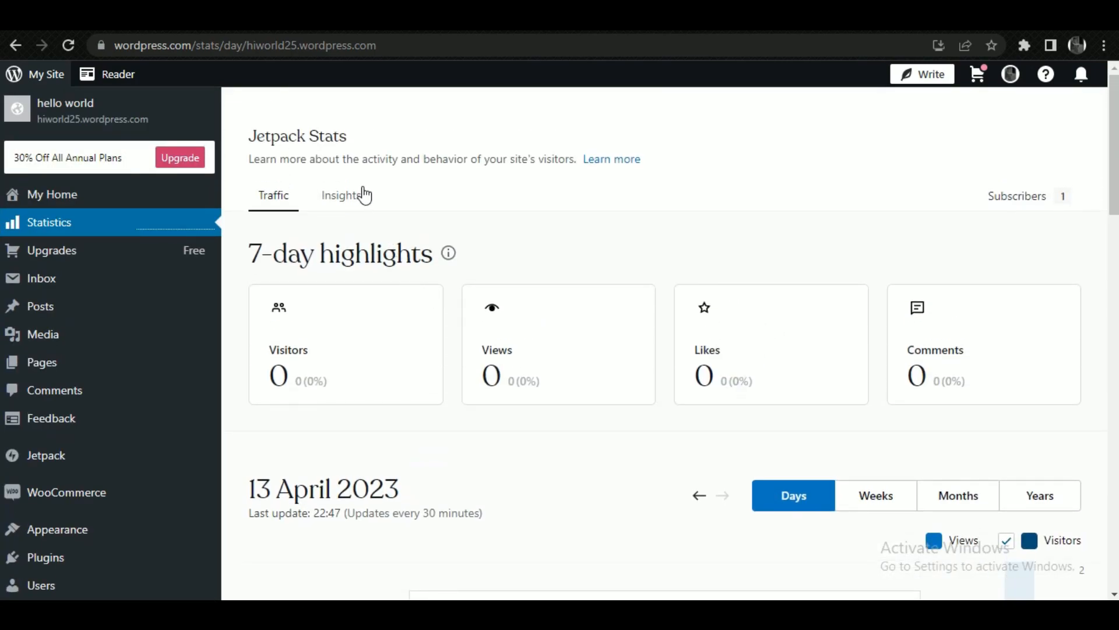
pyautogui.click(341, 195)
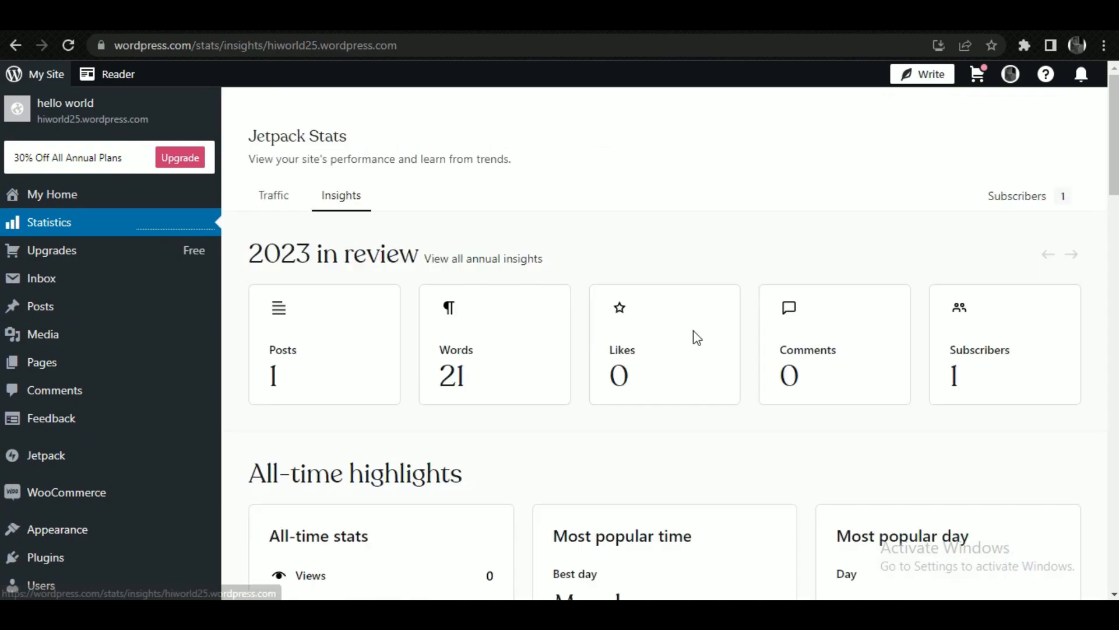
pyautogui.scroll(-3)
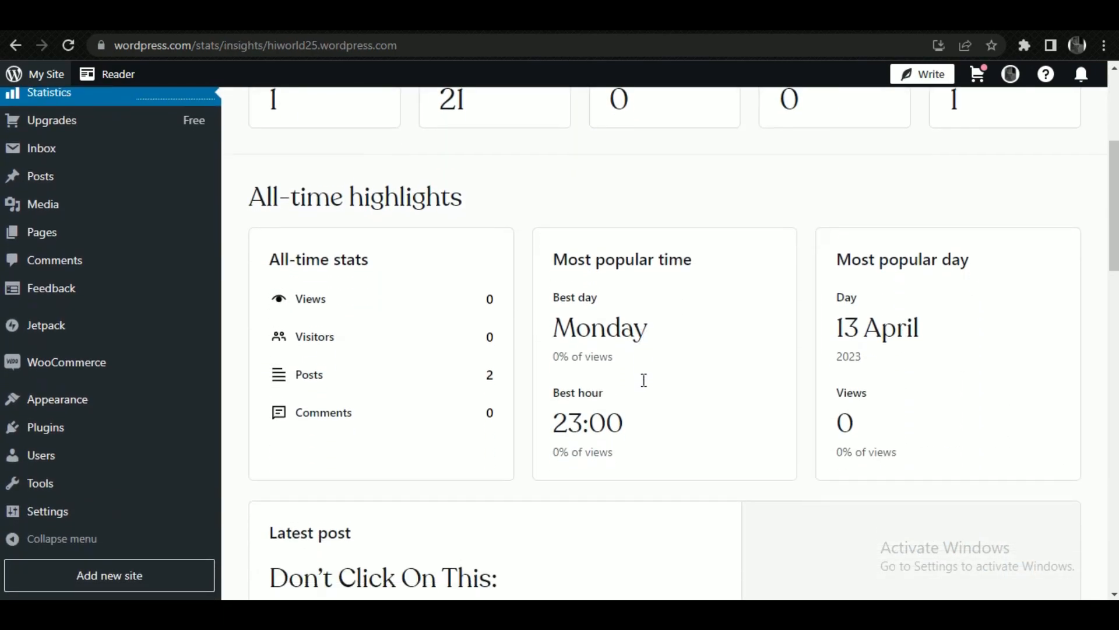
pyautogui.scroll(-3)
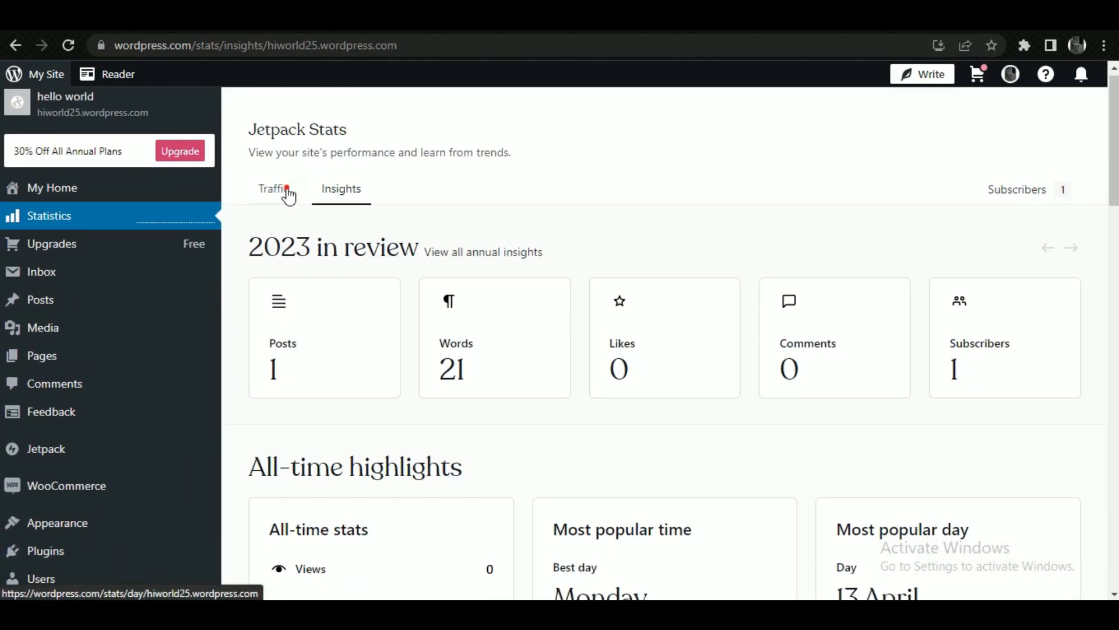
pyautogui.click(272, 189)
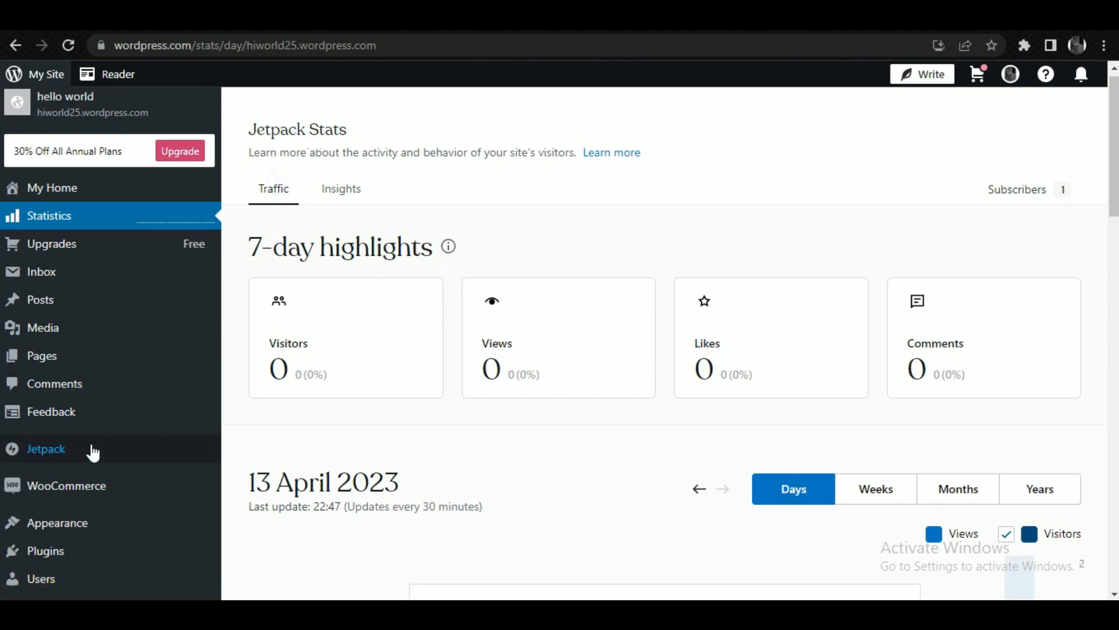